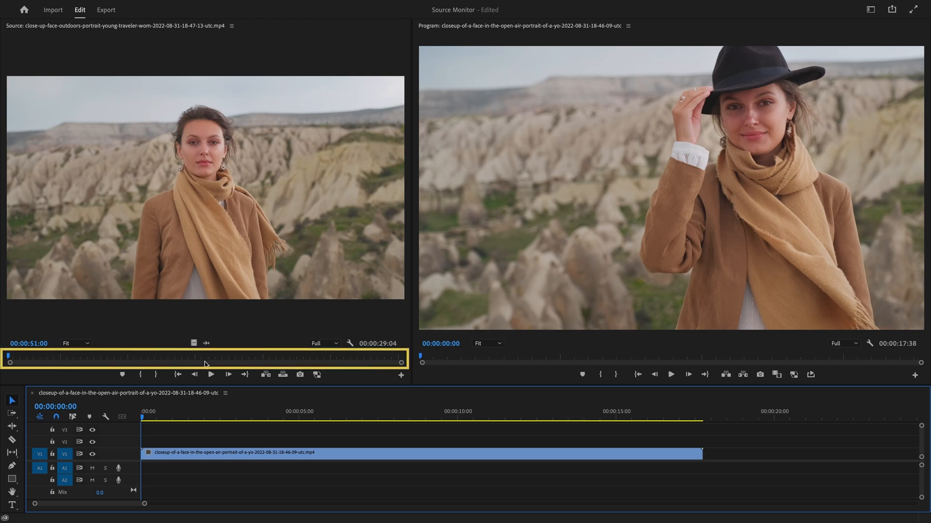
{"action": "mouse_move", "coordinate": [211, 375]}
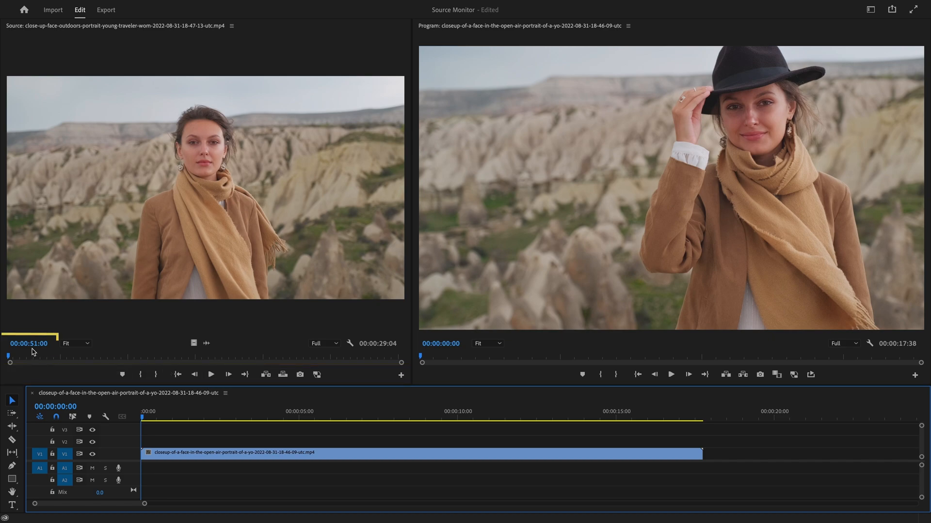
Zoom the source preview to 10 percent, then fit it back to the panel
{"action": "left_click", "coordinate": [27, 343]}
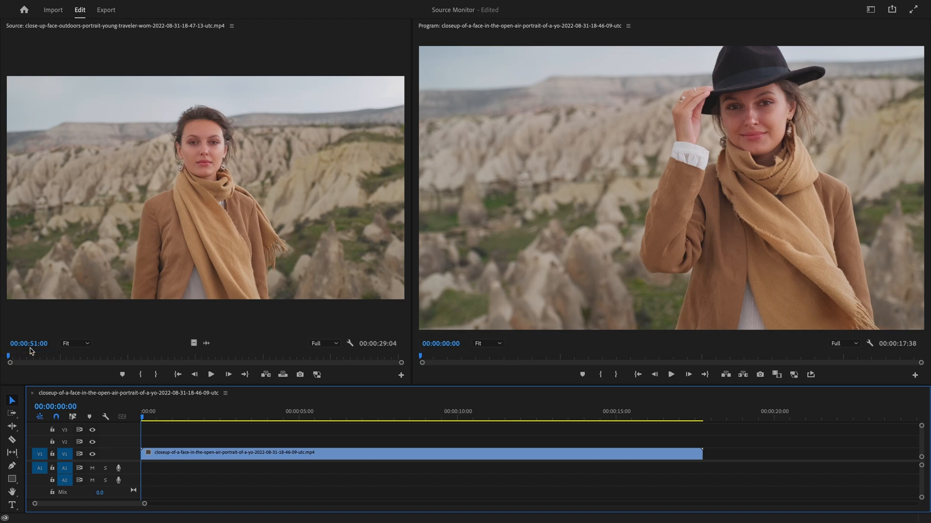
{"action": "left_click", "coordinate": [28, 343]}
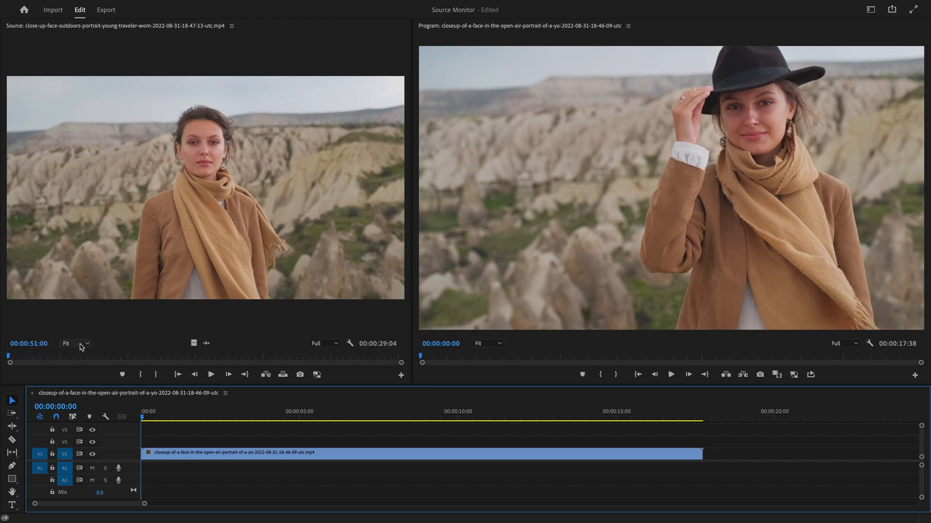
{"action": "mouse_move", "coordinate": [81, 345]}
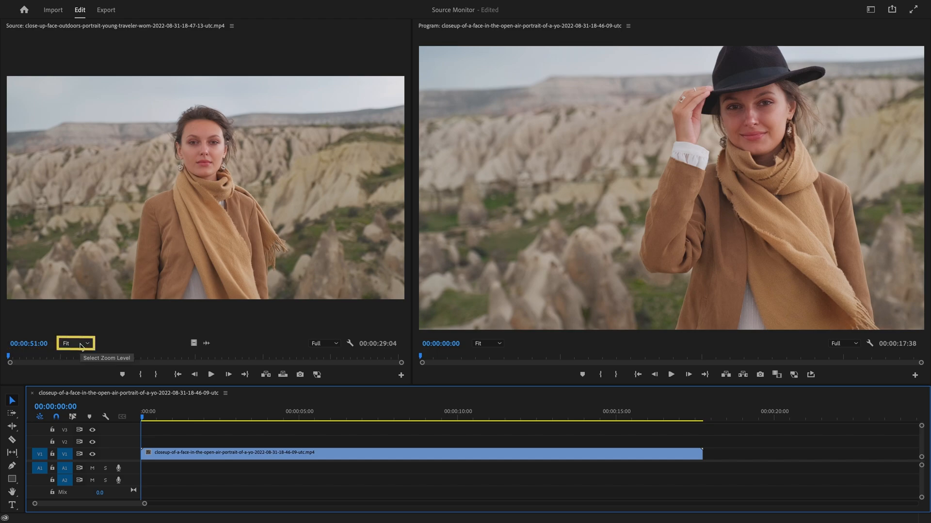
{"action": "left_click", "coordinate": [86, 343]}
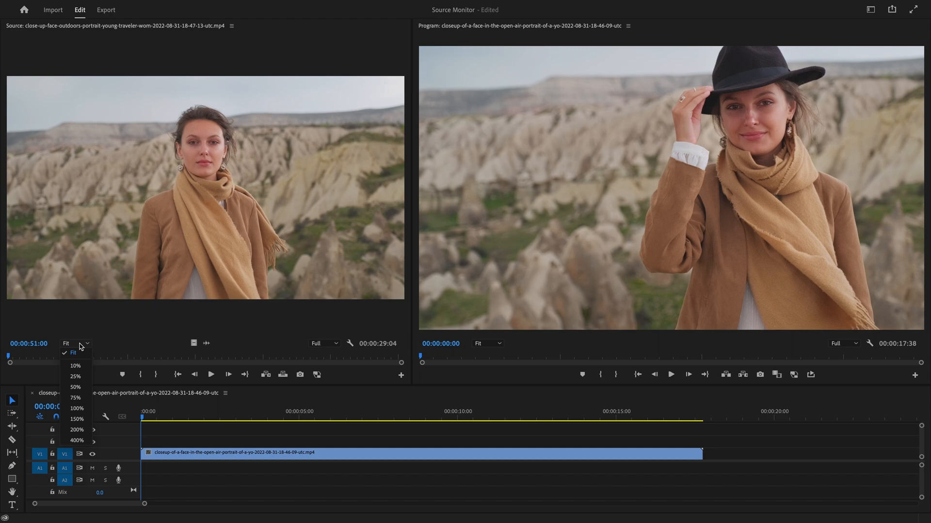
{"action": "mouse_move", "coordinate": [85, 366]}
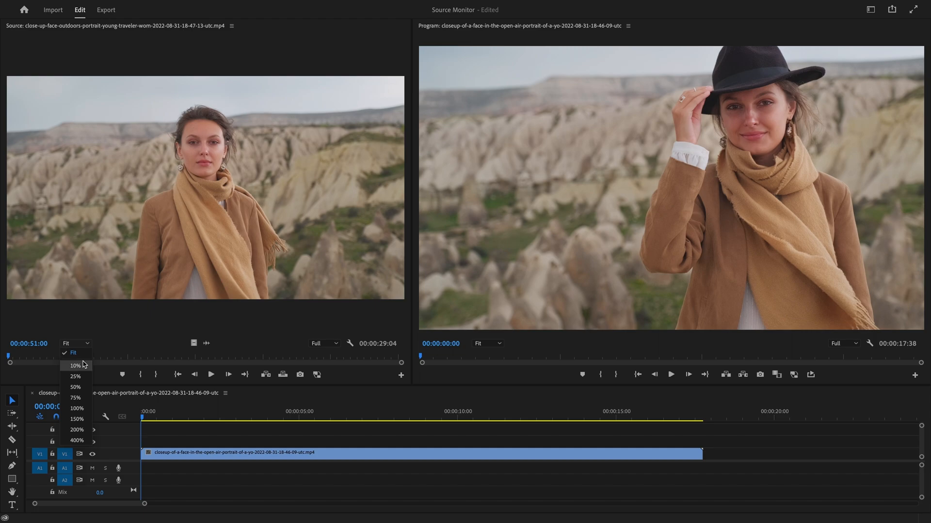
{"action": "left_click", "coordinate": [73, 366]}
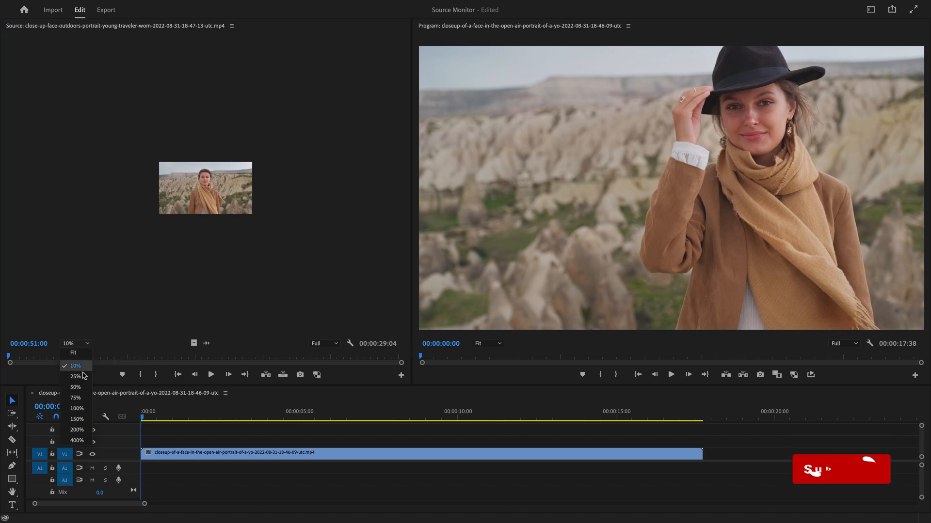
{"action": "left_click", "coordinate": [75, 440]}
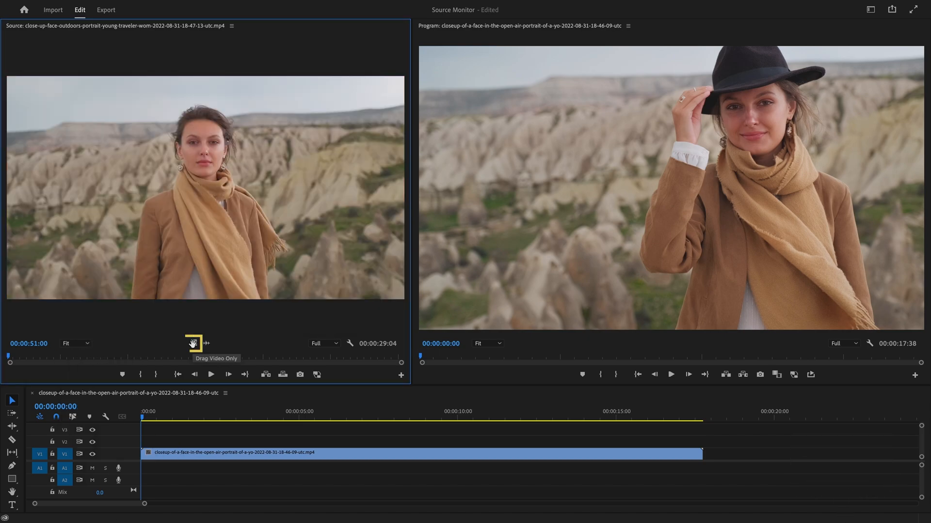
{"action": "mouse_move", "coordinate": [207, 343]}
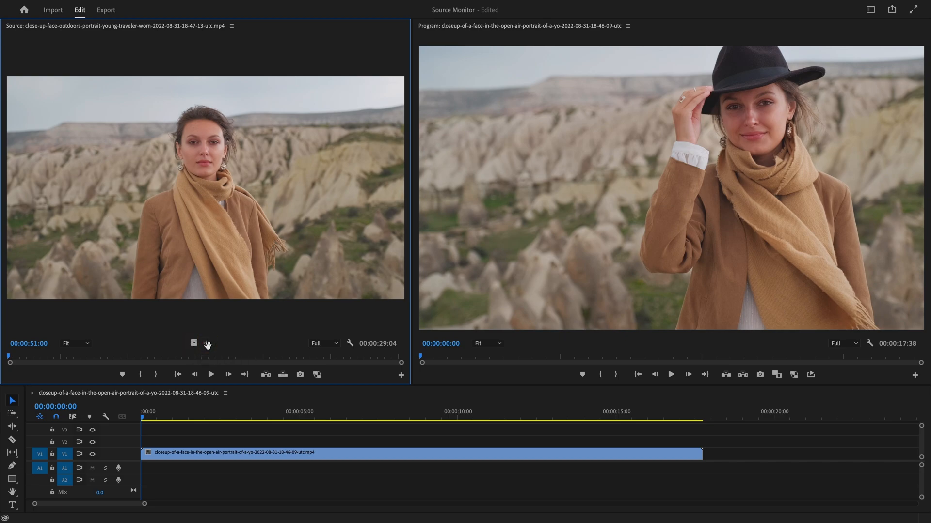
{"action": "left_click", "coordinate": [193, 343]}
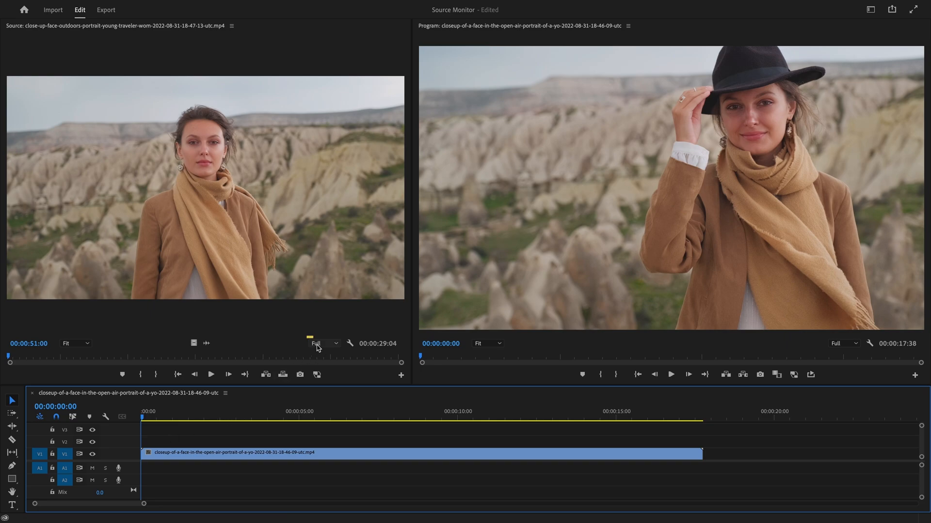
{"action": "mouse_move", "coordinate": [321, 343]}
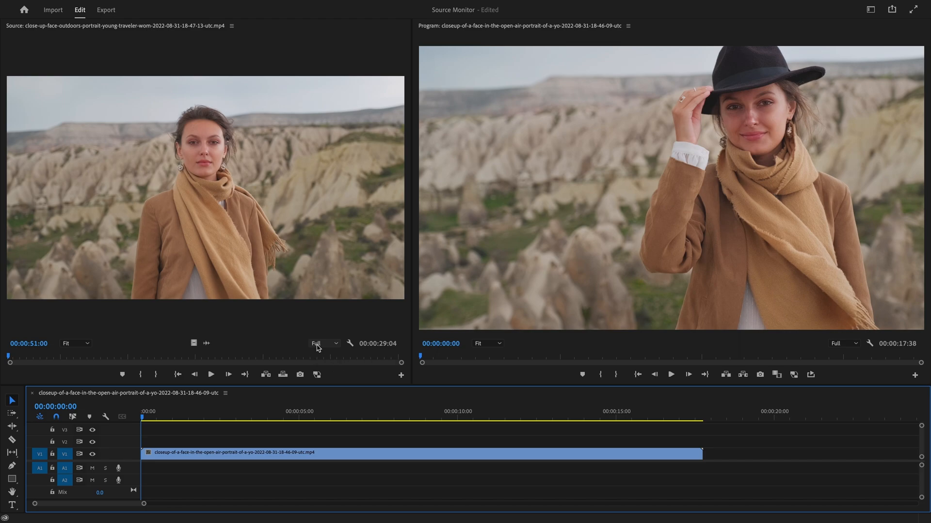
Set the source clip's playback resolution to 1/4
{"action": "left_click", "coordinate": [323, 343]}
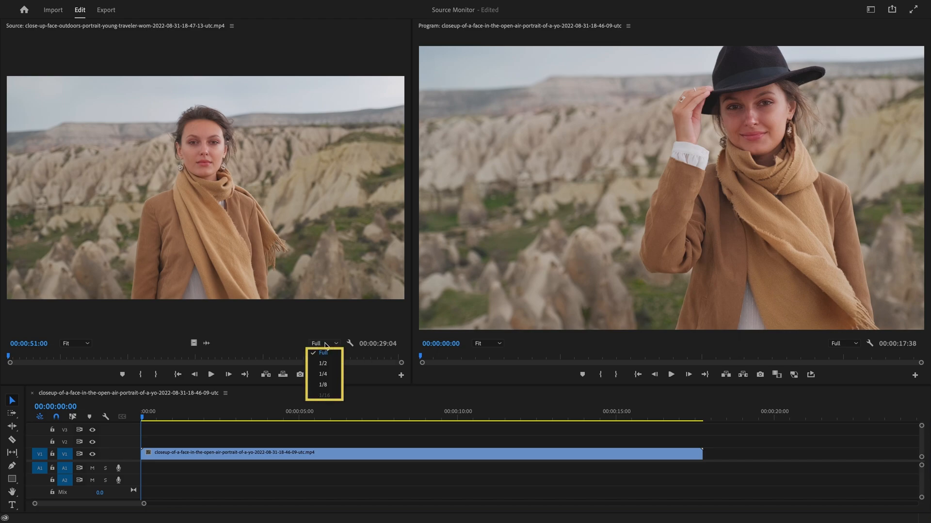
{"action": "mouse_move", "coordinate": [325, 374]}
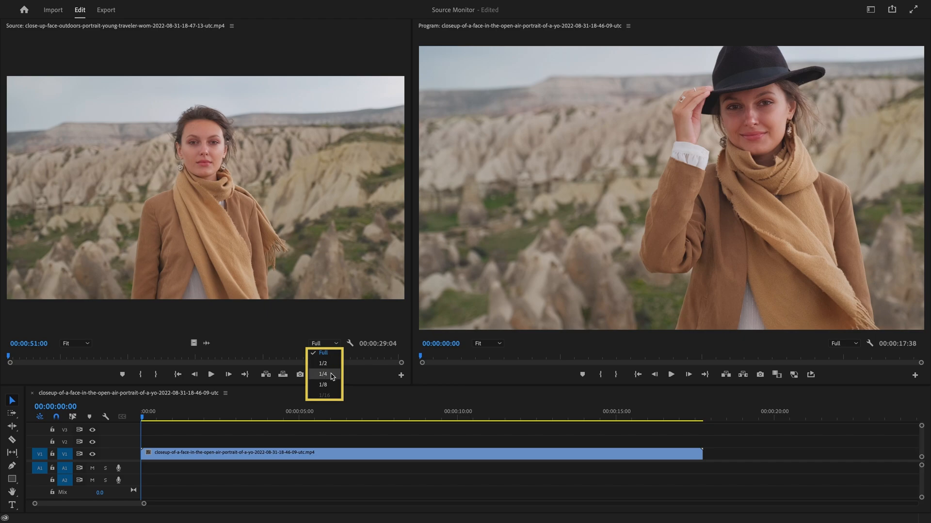
{"action": "left_click", "coordinate": [323, 374]}
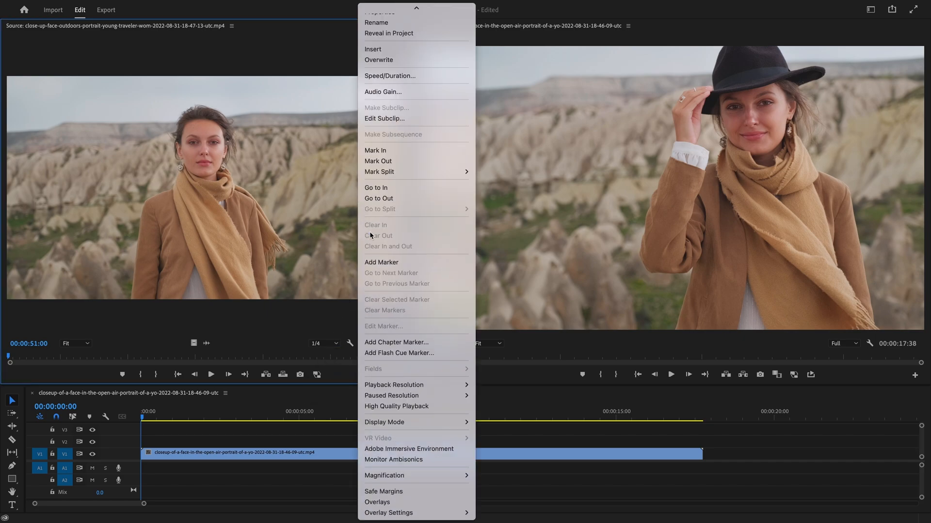
{"action": "mouse_move", "coordinate": [415, 385]}
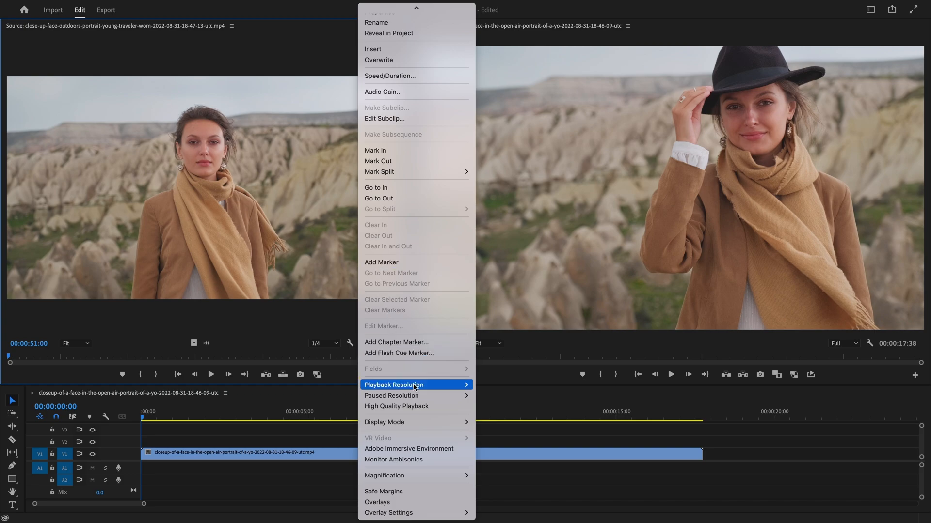
{"action": "mouse_move", "coordinate": [403, 387]}
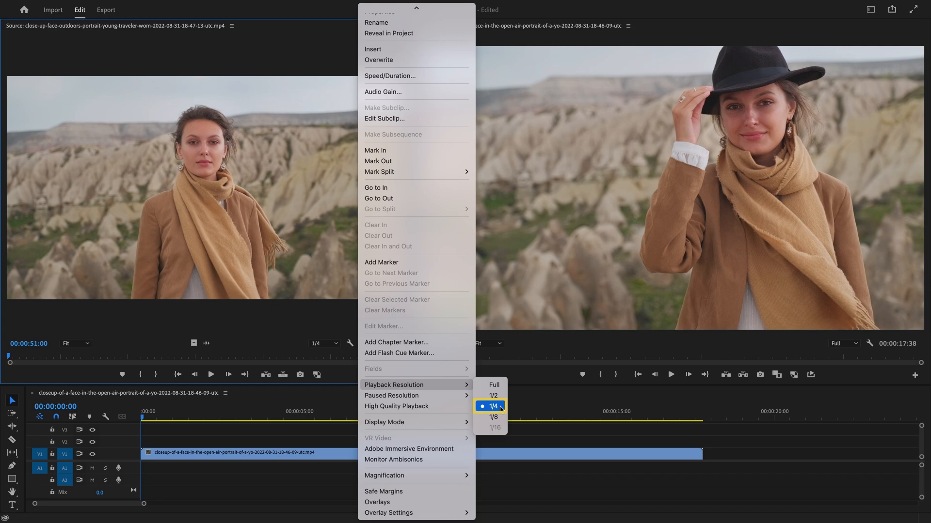
{"action": "mouse_move", "coordinate": [400, 396]}
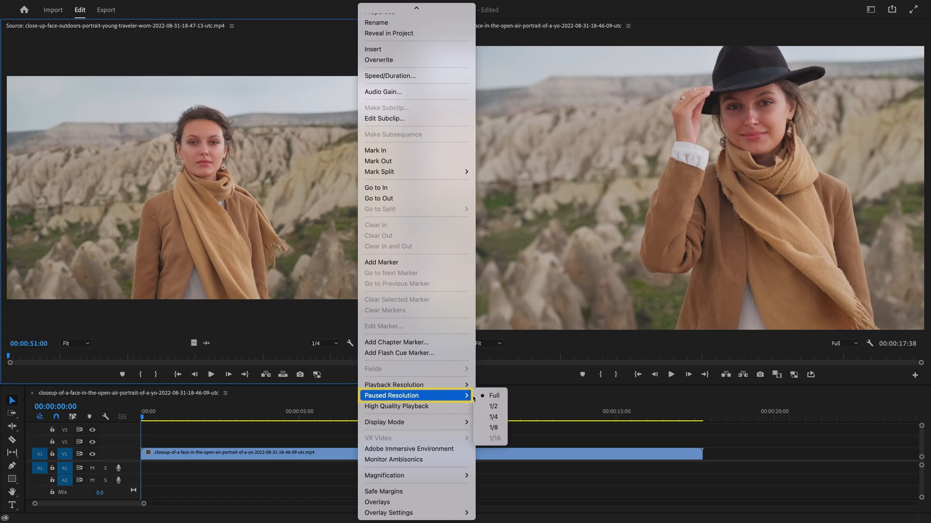
{"action": "mouse_move", "coordinate": [489, 395]}
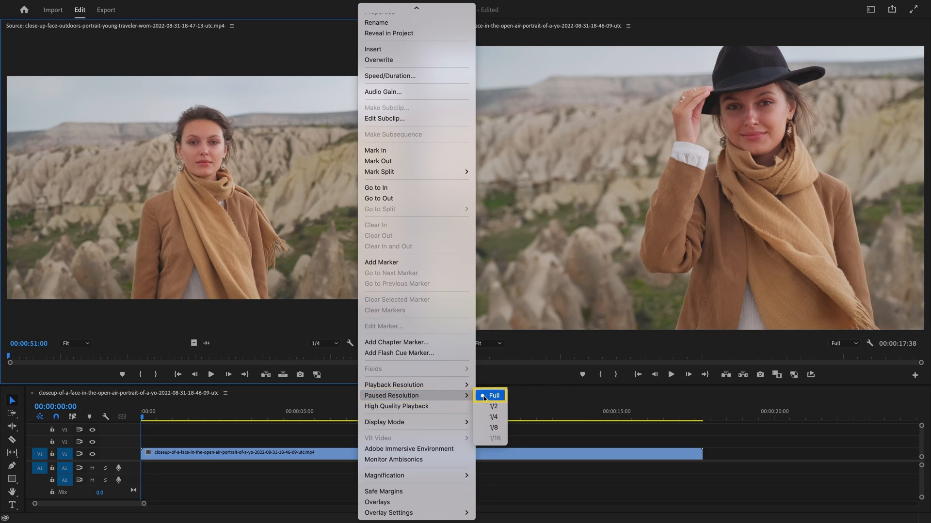
{"action": "left_click", "coordinate": [493, 395]}
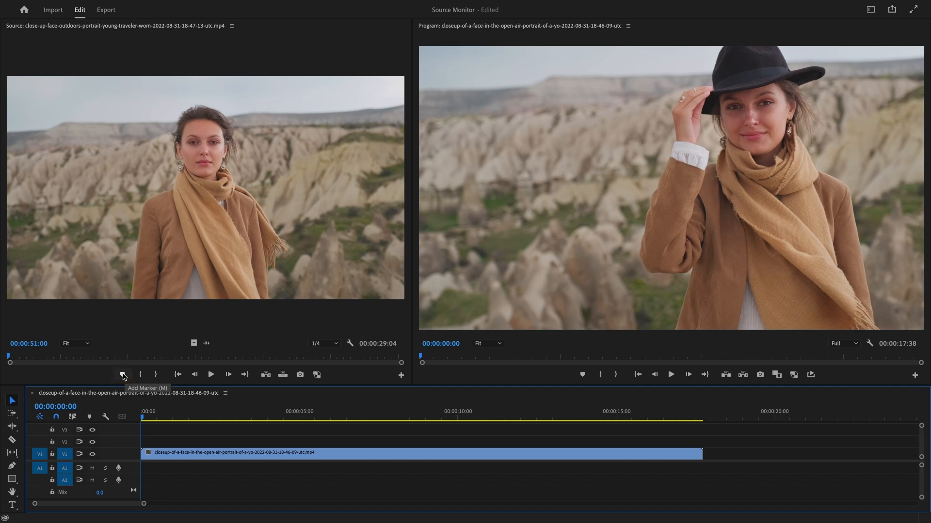
Add markers to the source clip with M and the Add Marker button, one at 00:01:02:16
{"action": "key", "text": "m"}
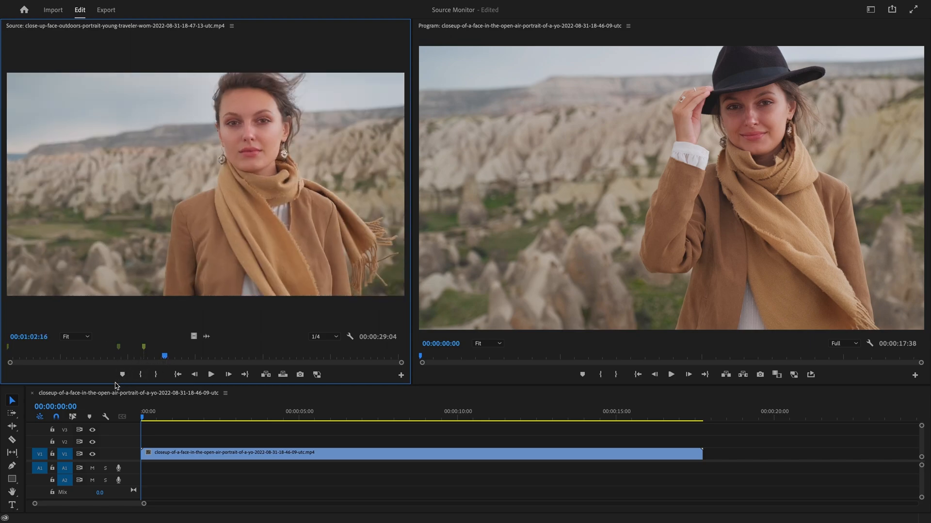
{"action": "left_click", "coordinate": [122, 374]}
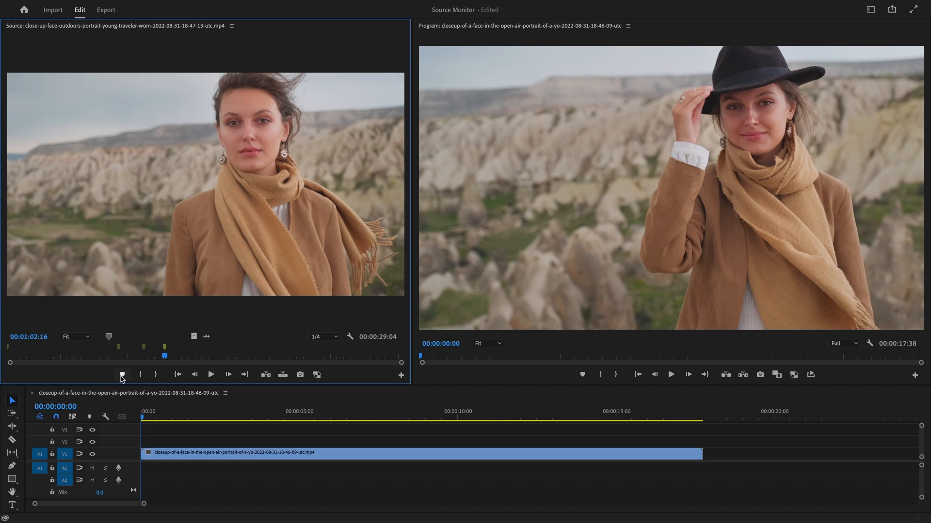
Bring up the marker context menu on the source time ruler and clear the markers
{"action": "right_click", "coordinate": [134, 361]}
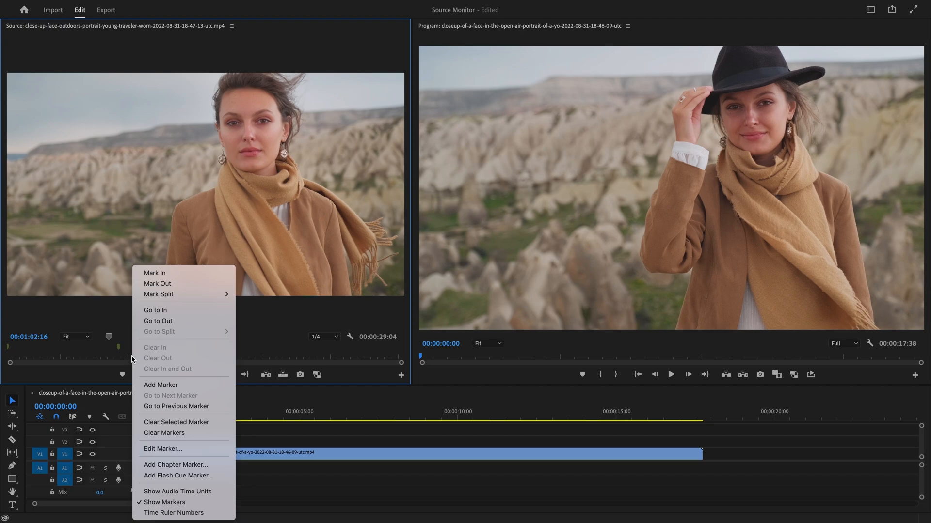
{"action": "mouse_move", "coordinate": [164, 432]}
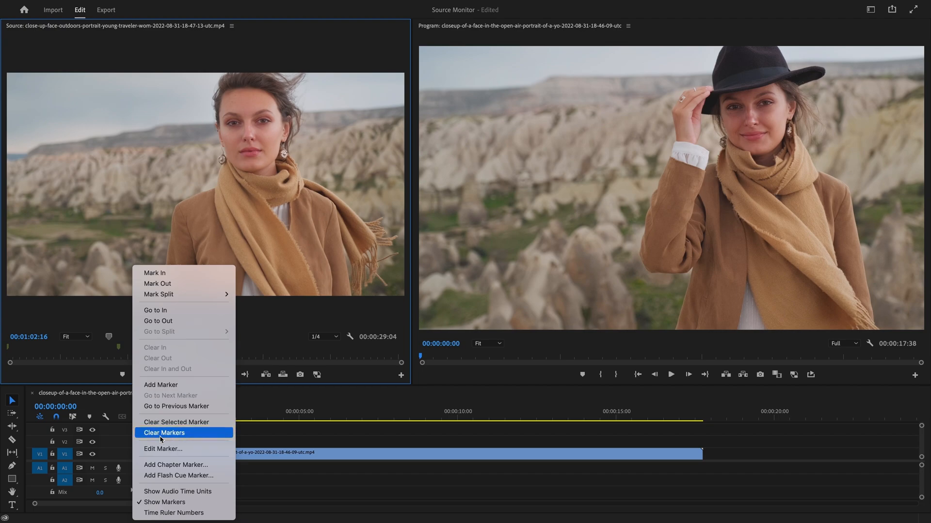
{"action": "mouse_move", "coordinate": [156, 423]}
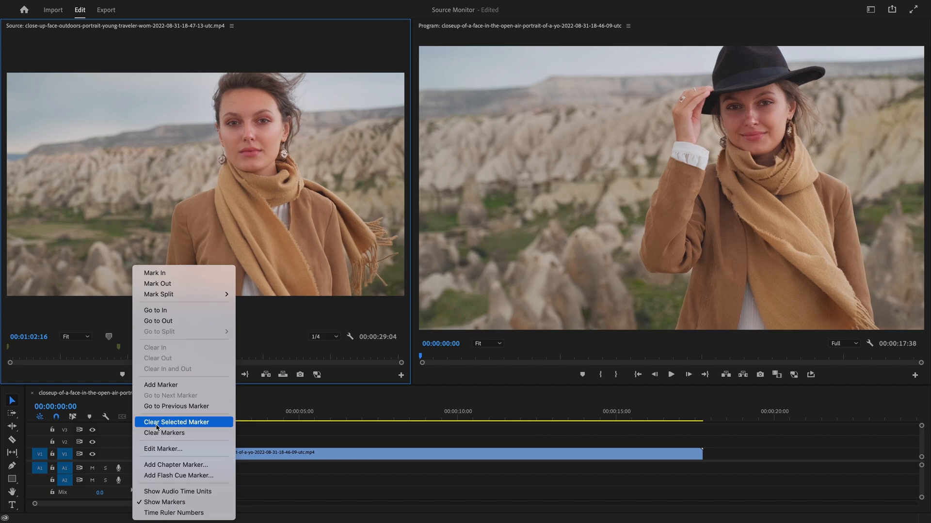
{"action": "mouse_move", "coordinate": [164, 432]}
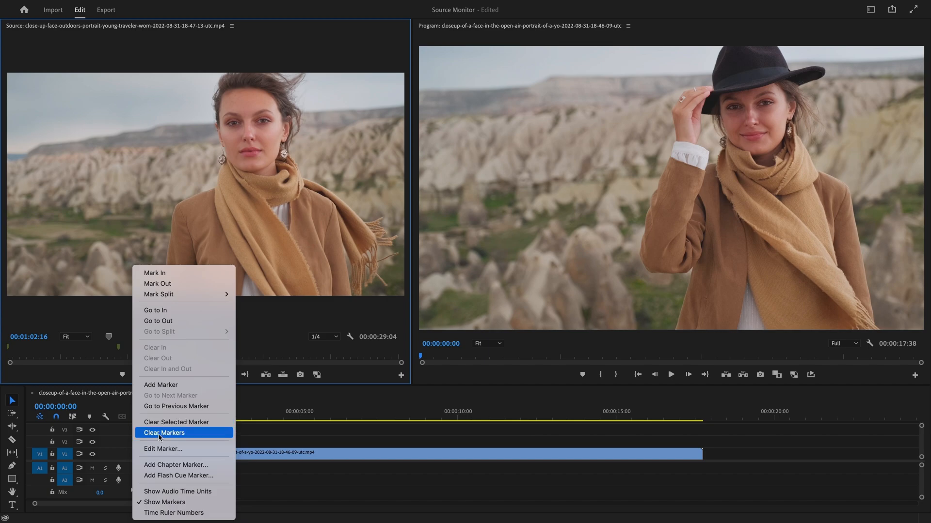
{"action": "left_click", "coordinate": [164, 432]}
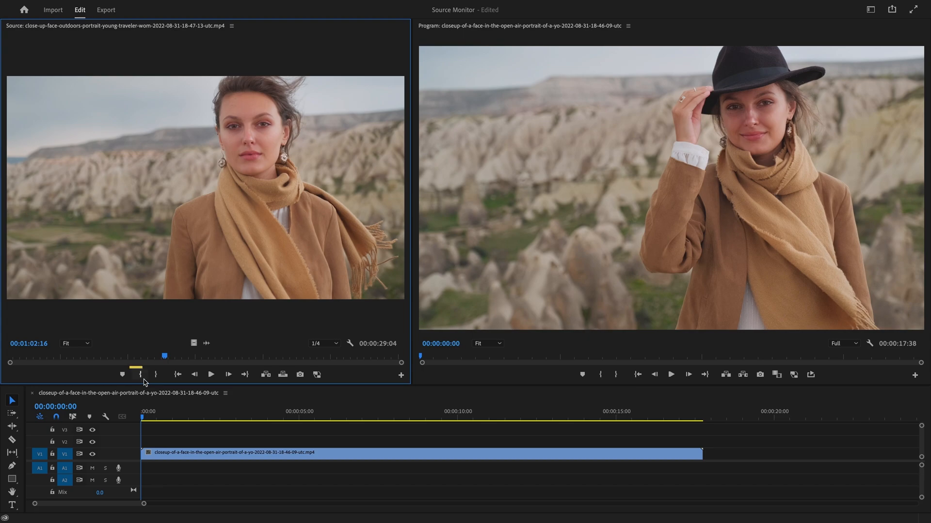
{"action": "mouse_move", "coordinate": [157, 374]}
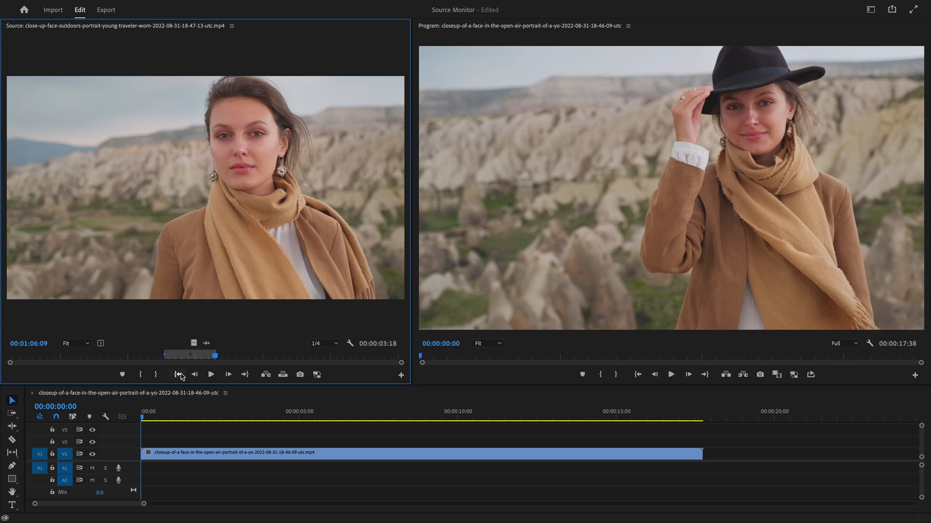
{"action": "mouse_move", "coordinate": [245, 374]}
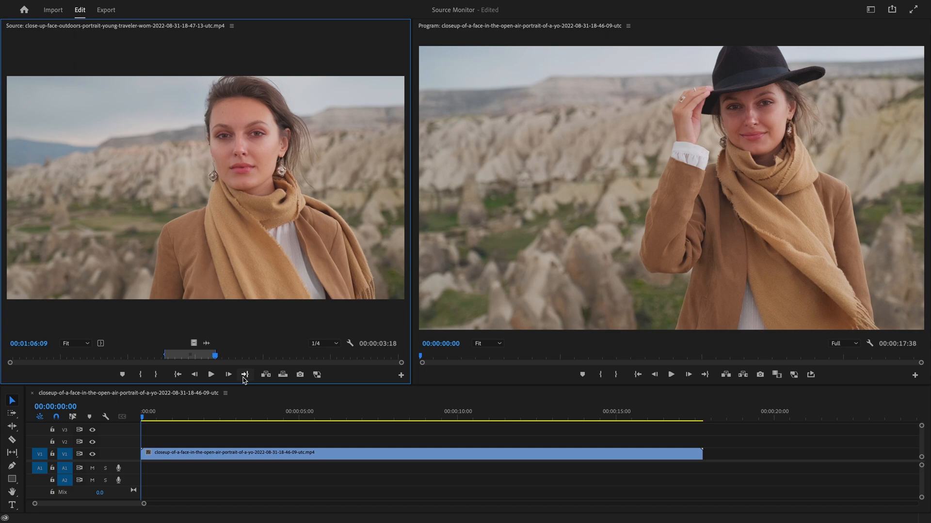
{"action": "key", "text": "Shift+I"}
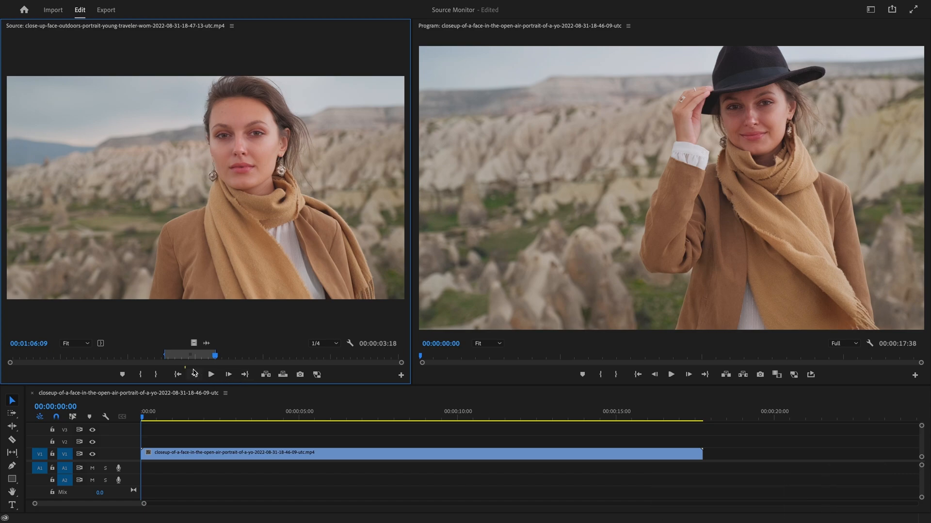
{"action": "mouse_move", "coordinate": [193, 374]}
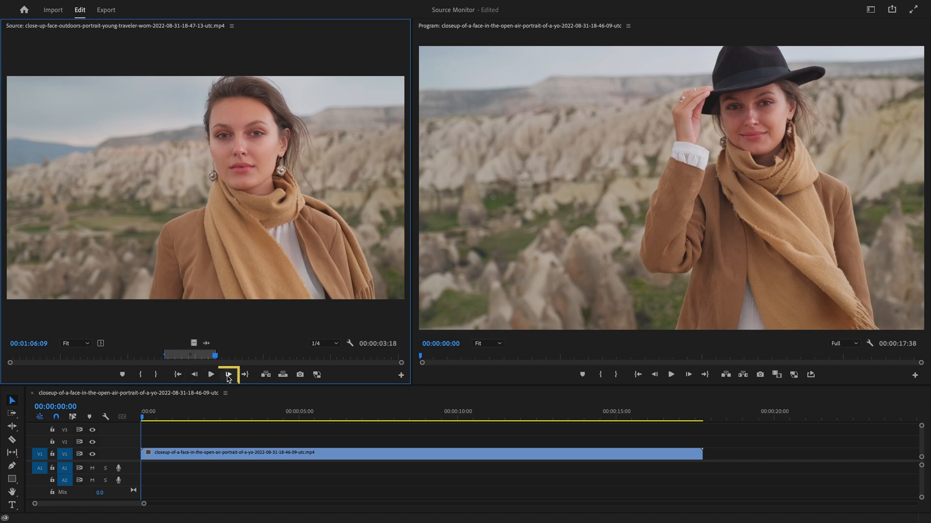
{"action": "mouse_move", "coordinate": [229, 375]}
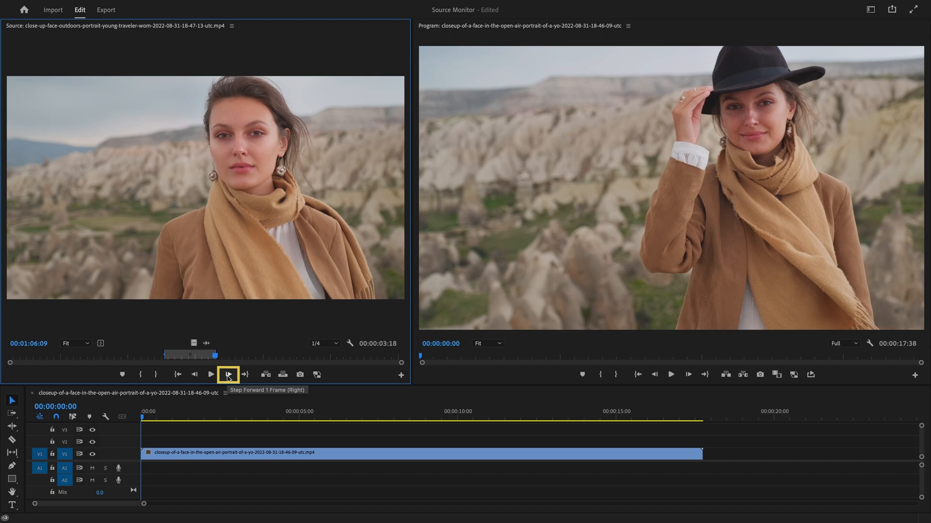
{"action": "left_click", "coordinate": [229, 374]}
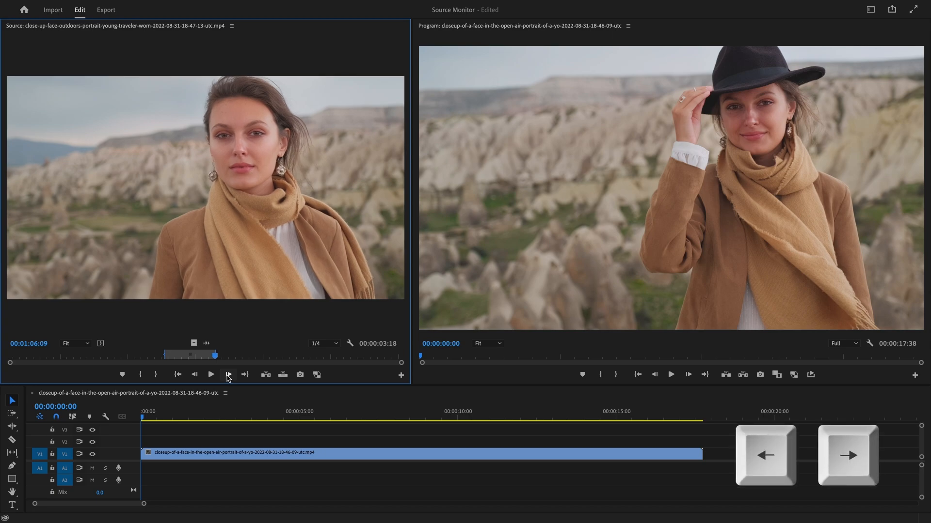
{"action": "mouse_move", "coordinate": [211, 374]}
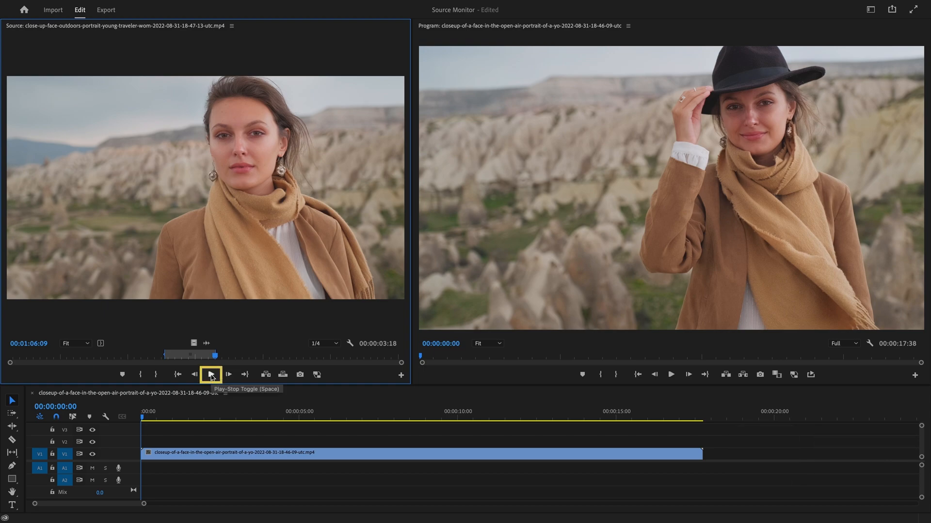
Play the source clip past its marked range and stop it a few seconds later
{"action": "left_click", "coordinate": [212, 375]}
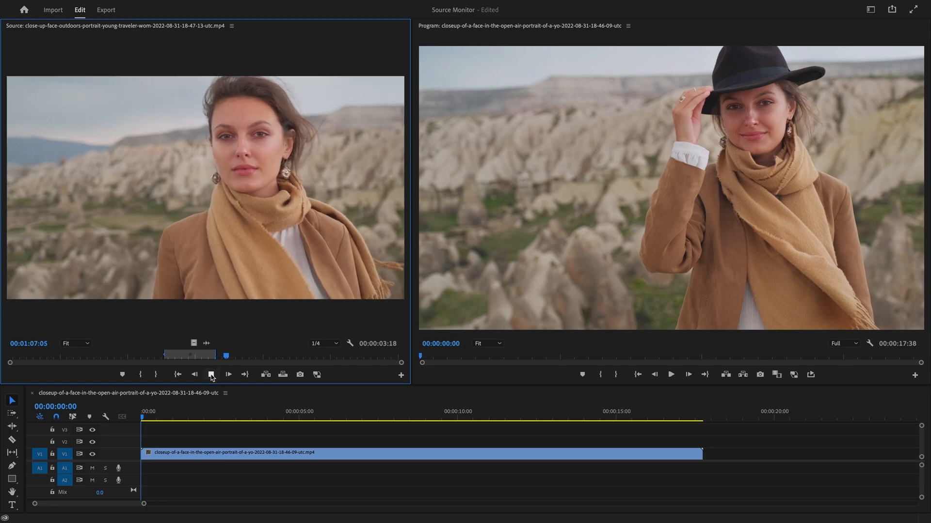
{"action": "left_click", "coordinate": [210, 374]}
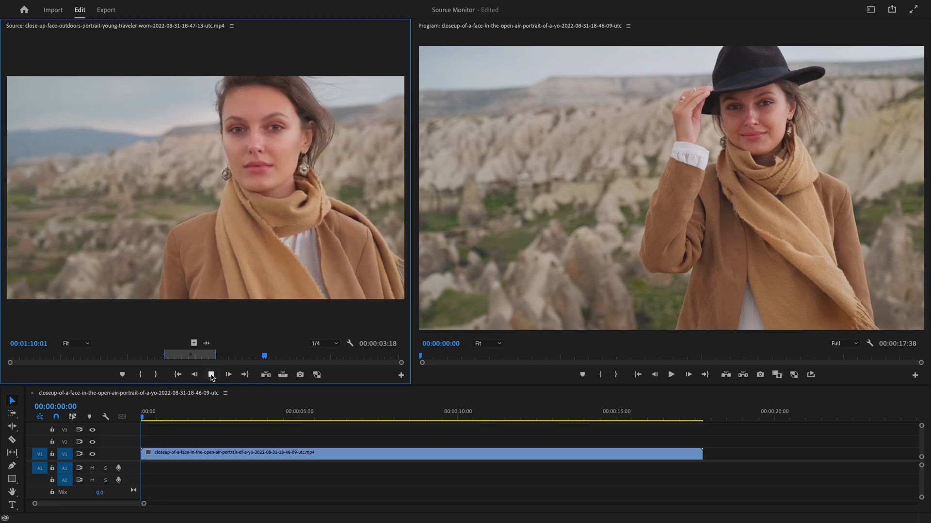
{"action": "left_click", "coordinate": [211, 374]}
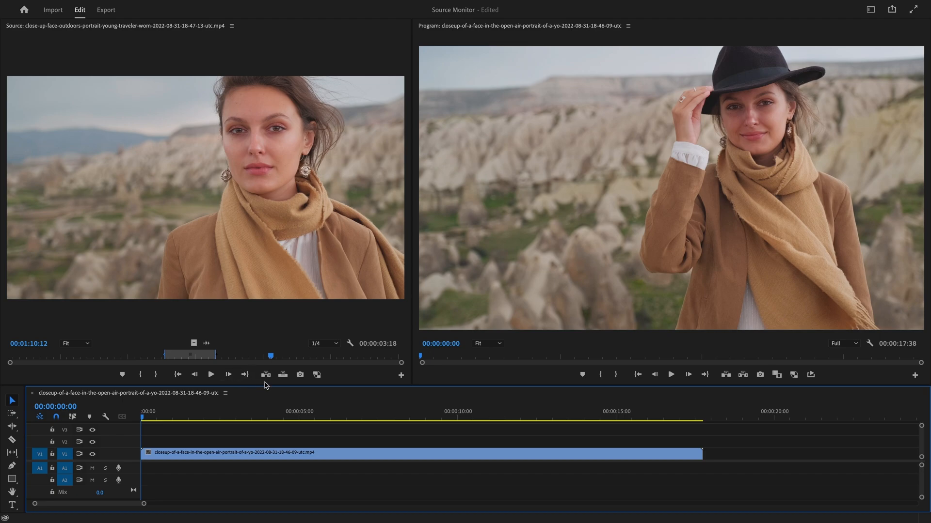
{"action": "mouse_move", "coordinate": [266, 374]}
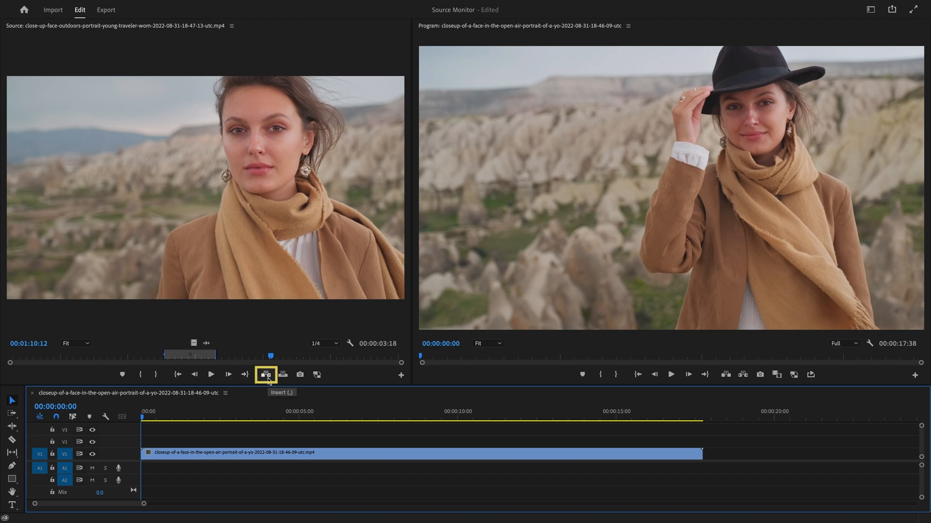
Insert the marked three-second range at the playhead, splitting the hat clip
{"action": "left_click", "coordinate": [231, 422]}
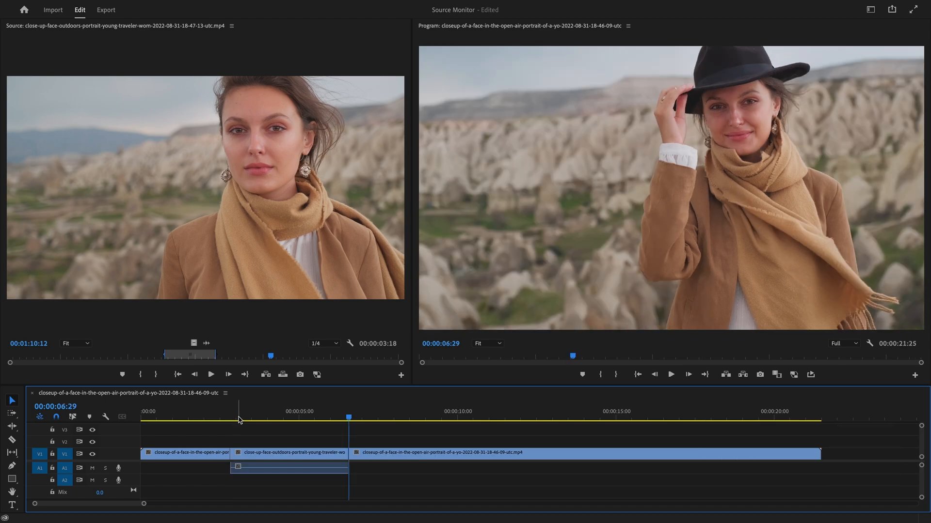
{"action": "mouse_move", "coordinate": [283, 374]}
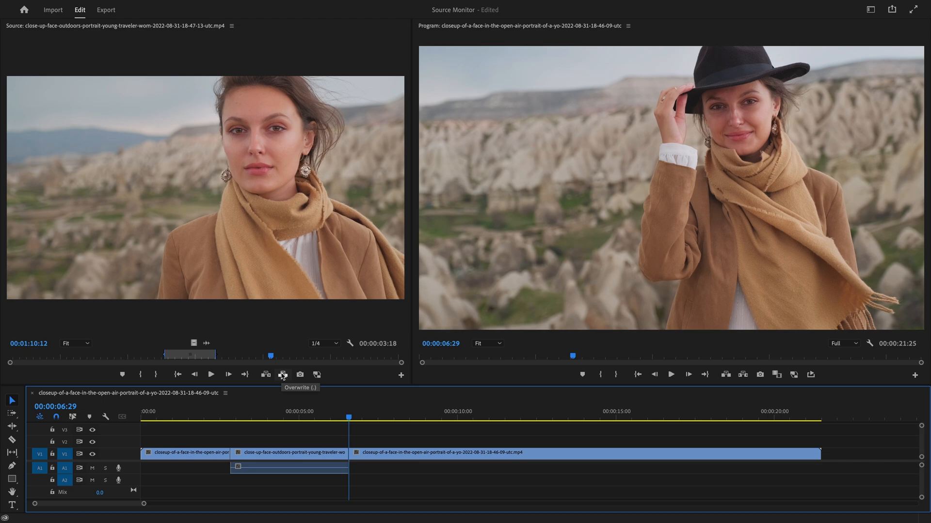
{"action": "mouse_move", "coordinate": [378, 415]}
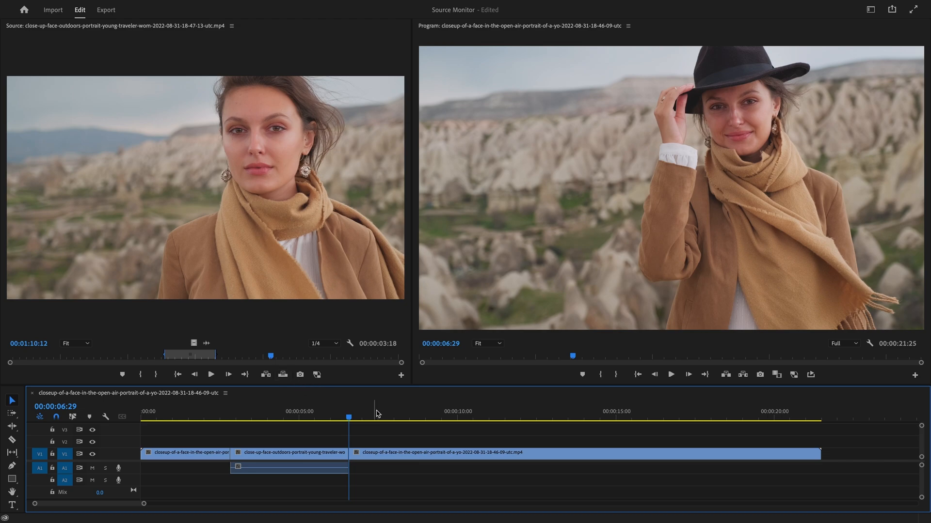
Position the timeline playhead over later hat footage for the overwrite edit
{"action": "left_click", "coordinate": [435, 430]}
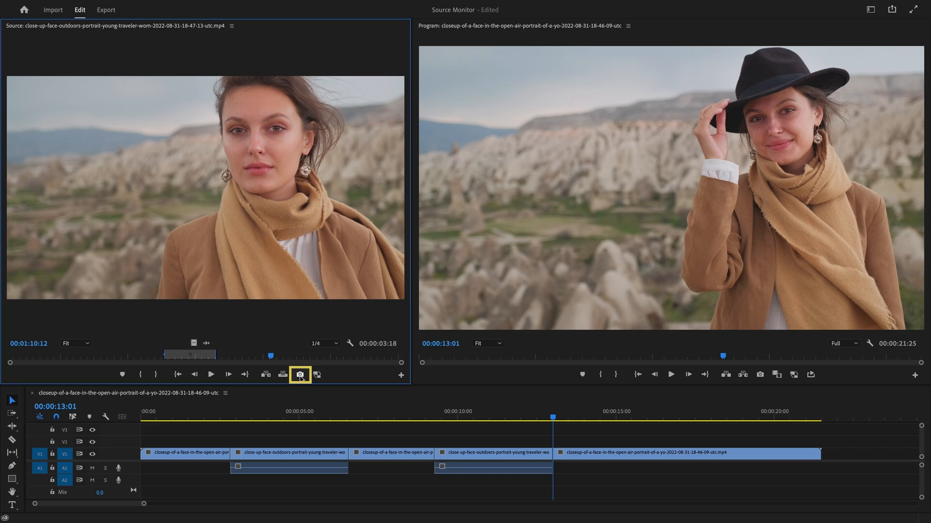
Move the sequence playhead to about eight seconds and start an Export Frame
{"action": "left_click", "coordinate": [300, 374]}
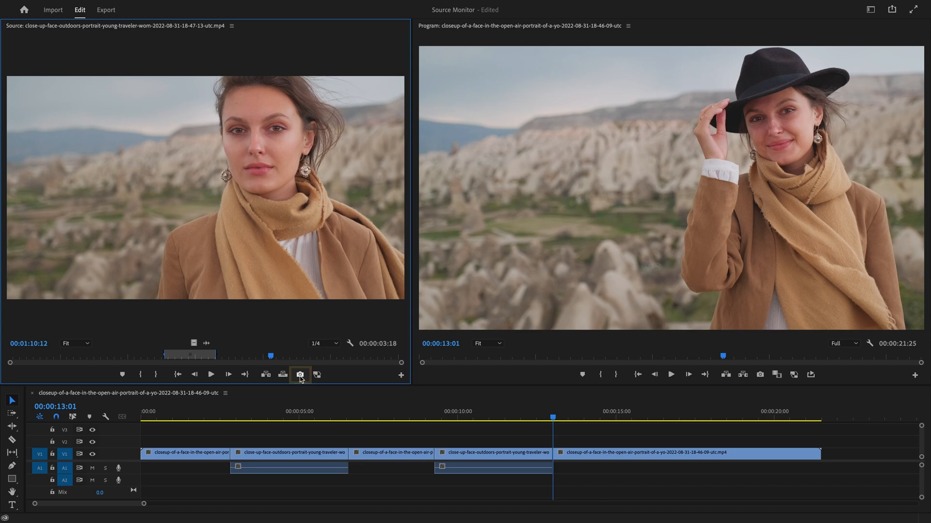
{"action": "left_click", "coordinate": [397, 421]}
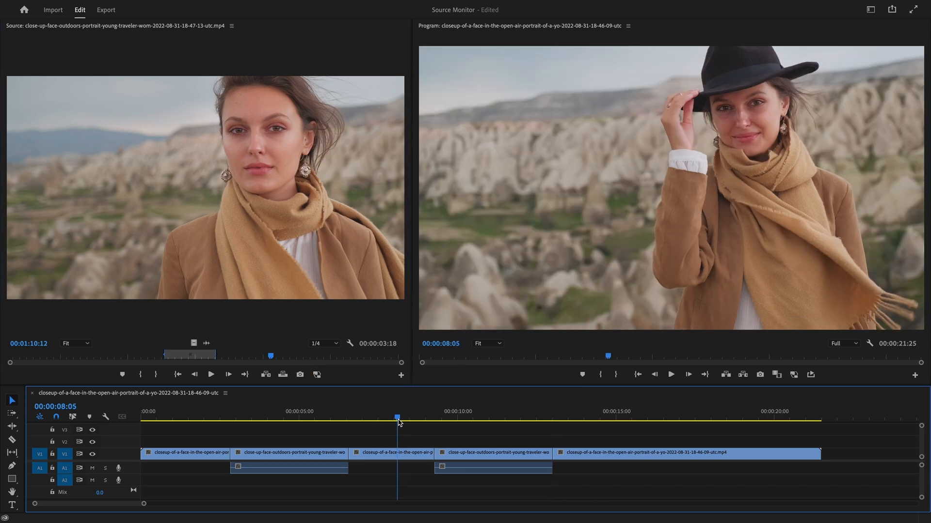
{"action": "mouse_move", "coordinate": [300, 374]}
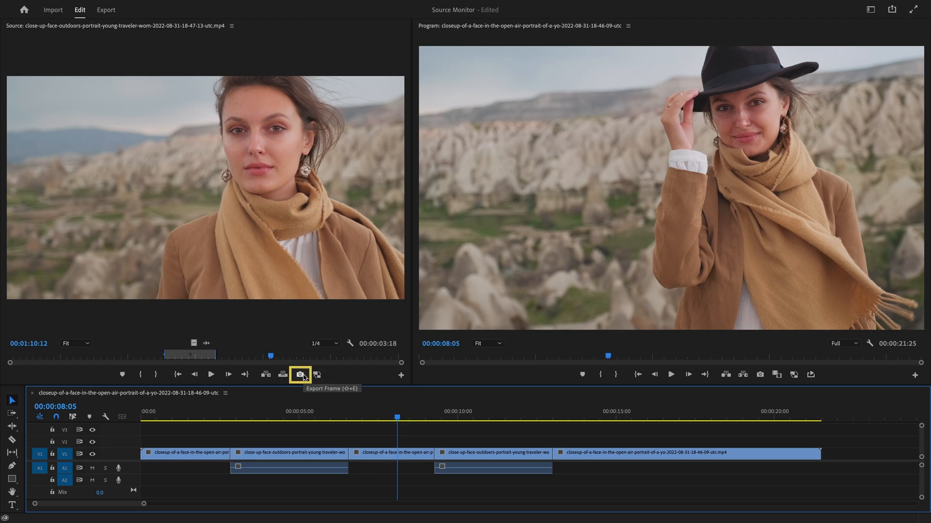
{"action": "left_click", "coordinate": [298, 375]}
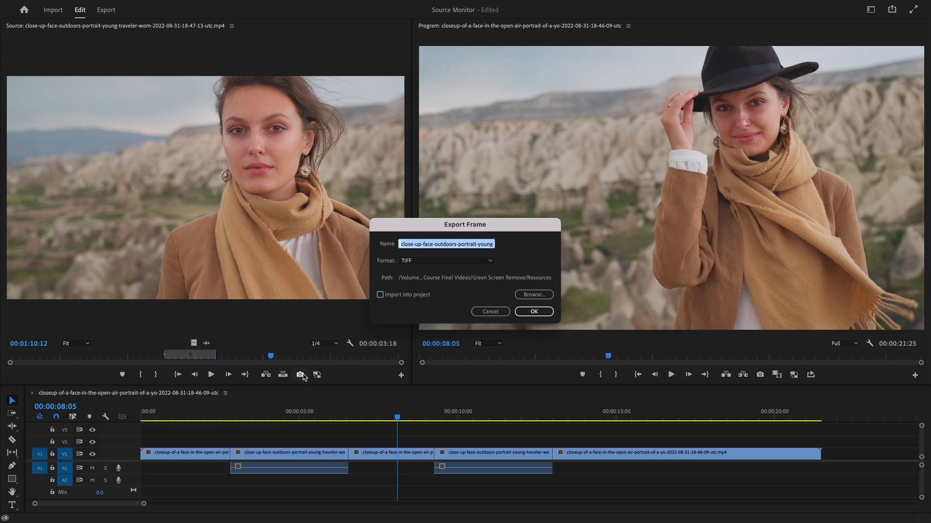
Export the frame as a JPEG named 'girl' with Import into project ticked
{"action": "type", "text": "girl"}
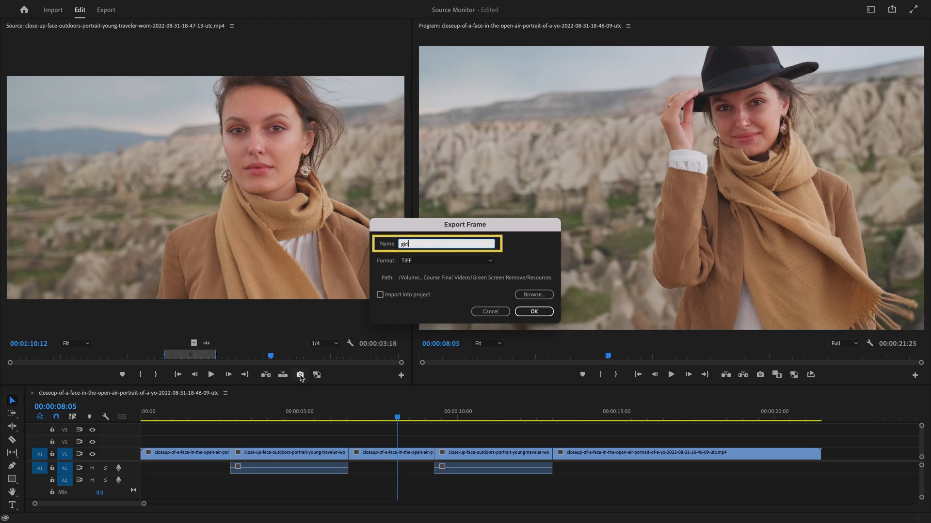
{"action": "left_click", "coordinate": [446, 261]}
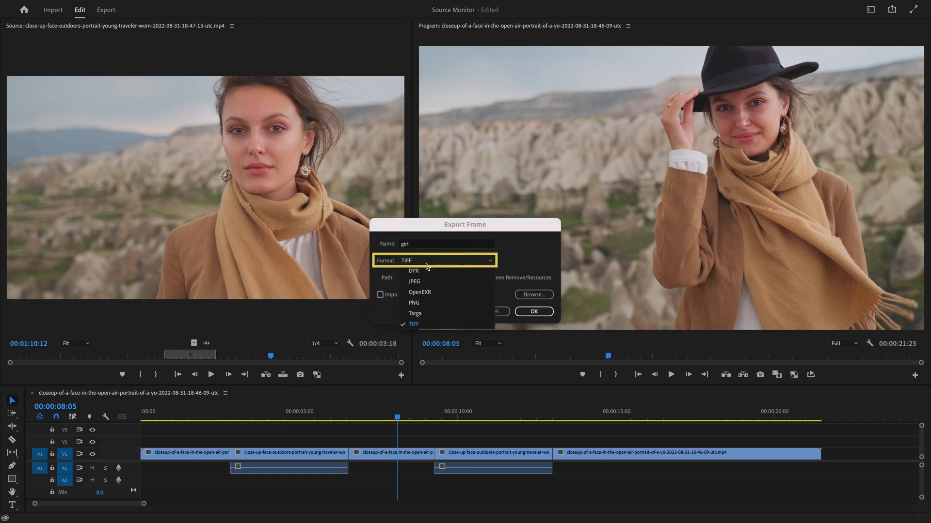
{"action": "left_click", "coordinate": [414, 281]}
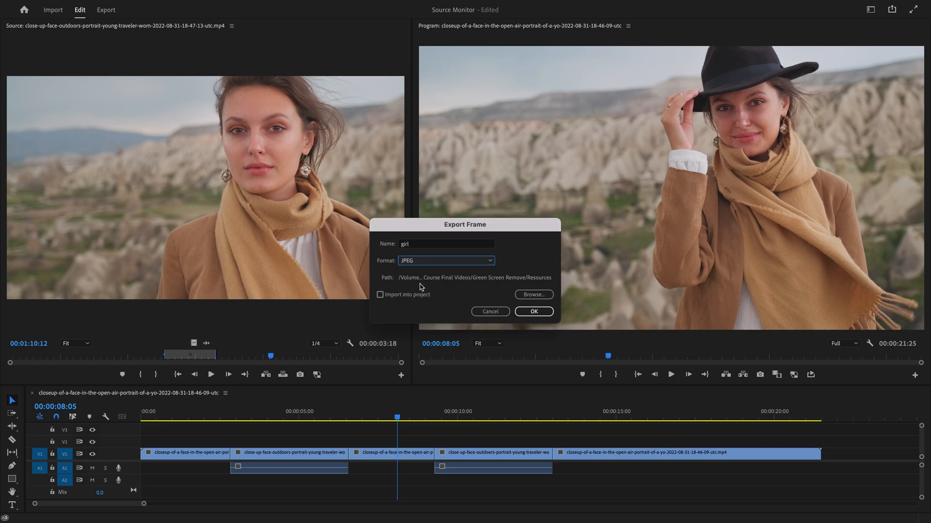
{"action": "left_click", "coordinate": [379, 294]}
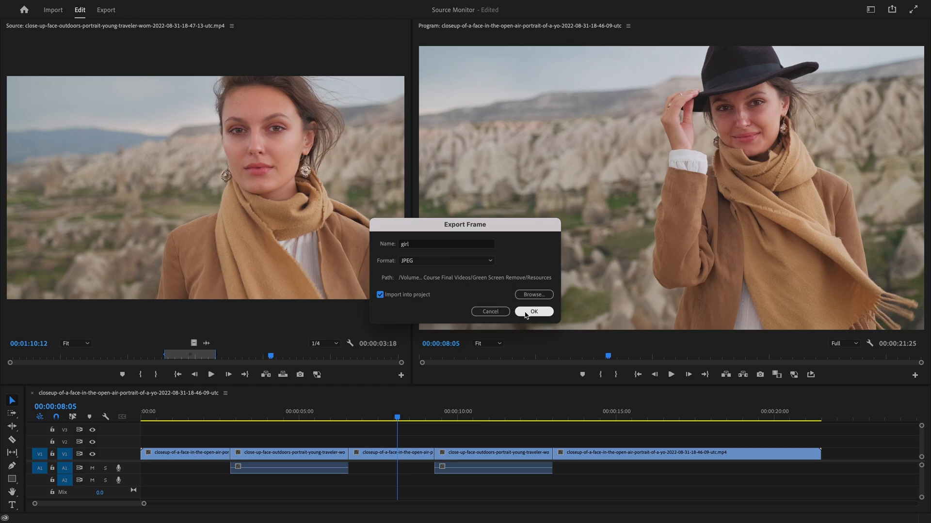
{"action": "left_click", "coordinate": [533, 311]}
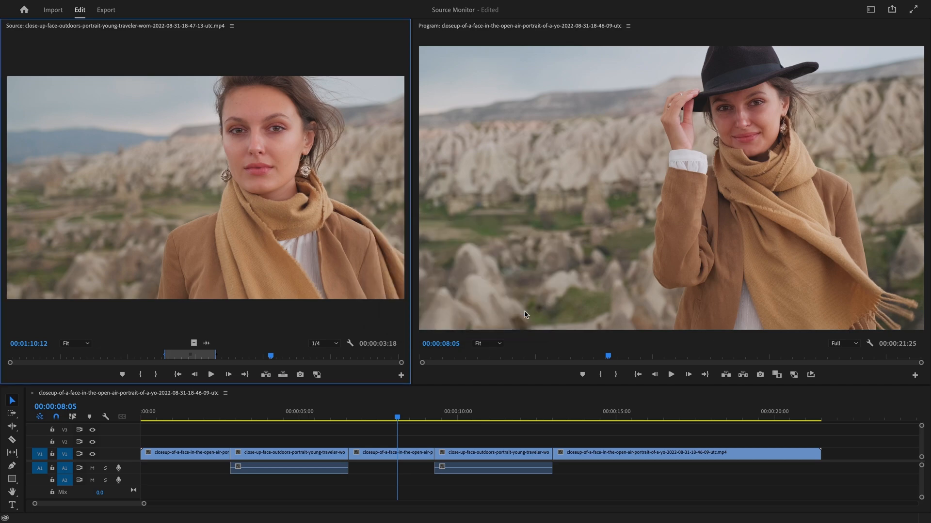